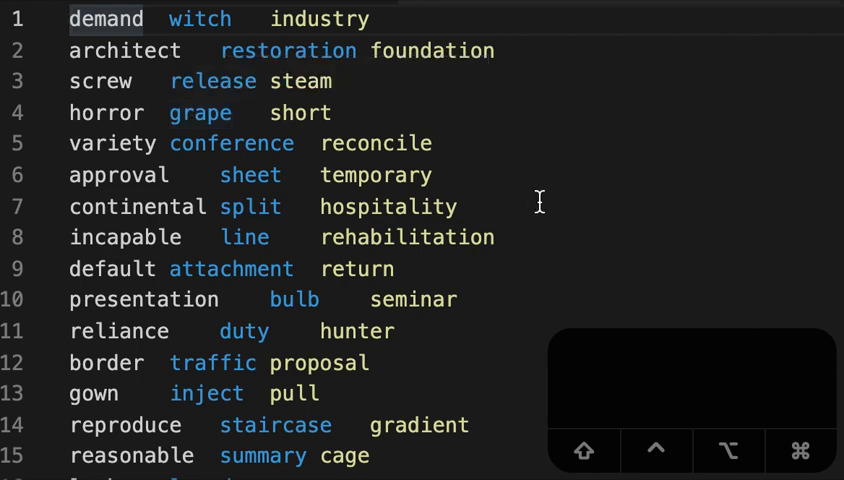
mouse_move(575, 207)
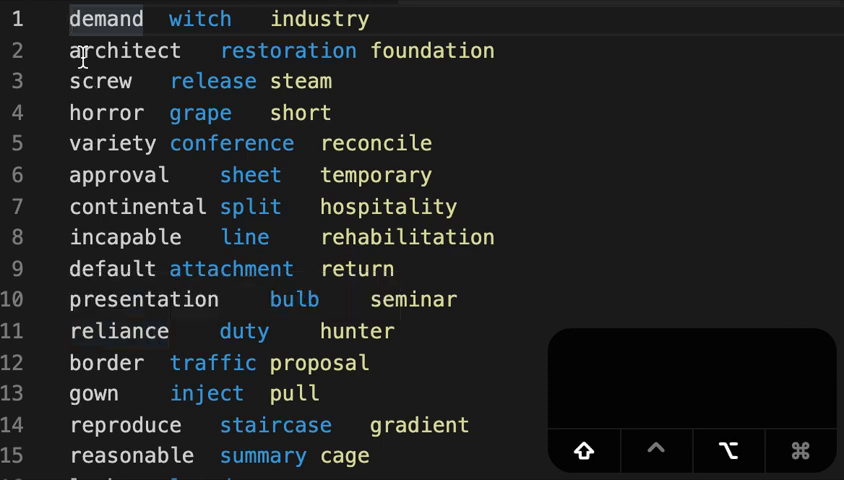
mouse_move(265, 245)
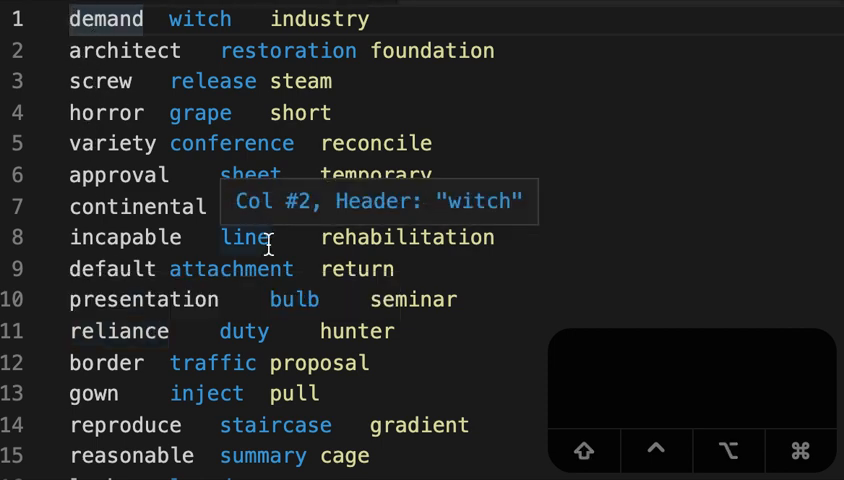
mouse_move(407, 310)
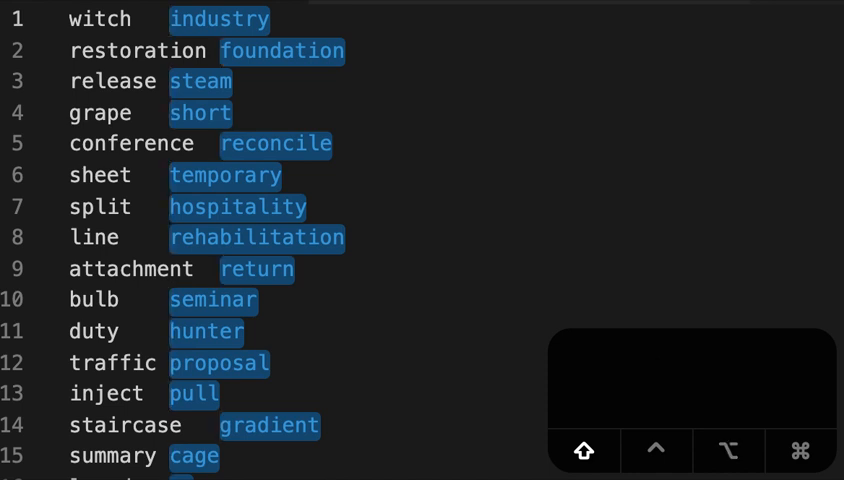
Step: Box-select the last column with its preceding tabs and delete it, leaving one word per line
left_click(583, 450)
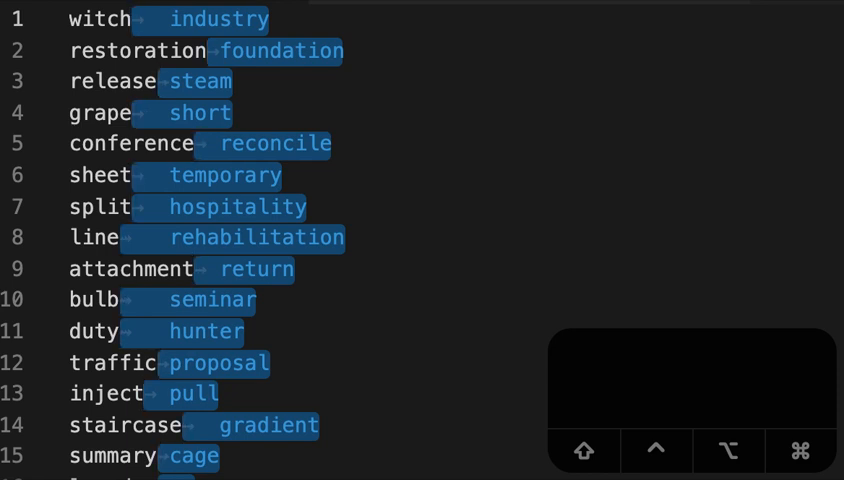
left_click(689, 379)
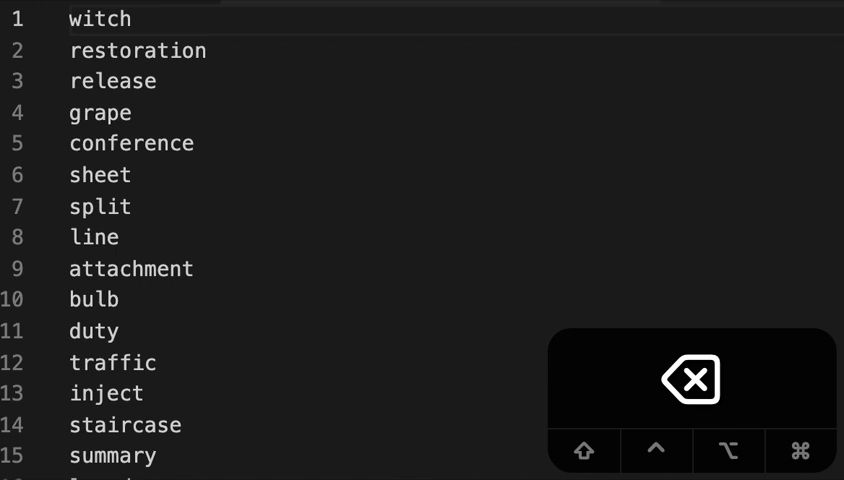
type("@gmail.com")
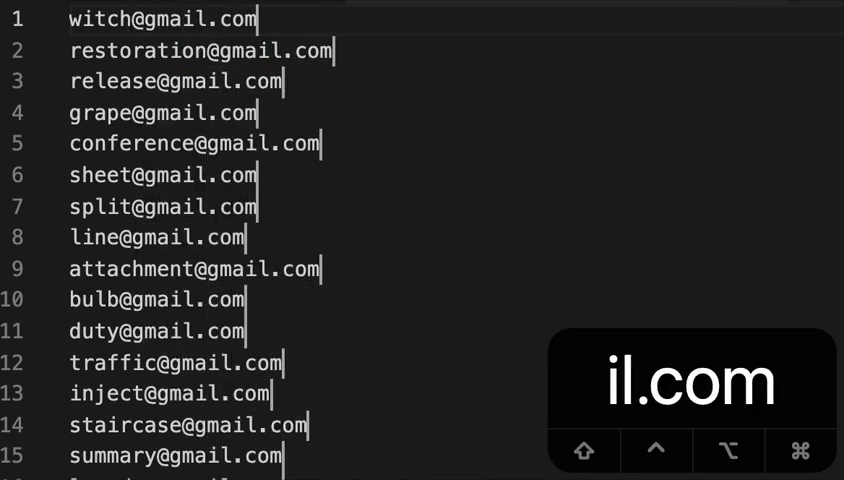